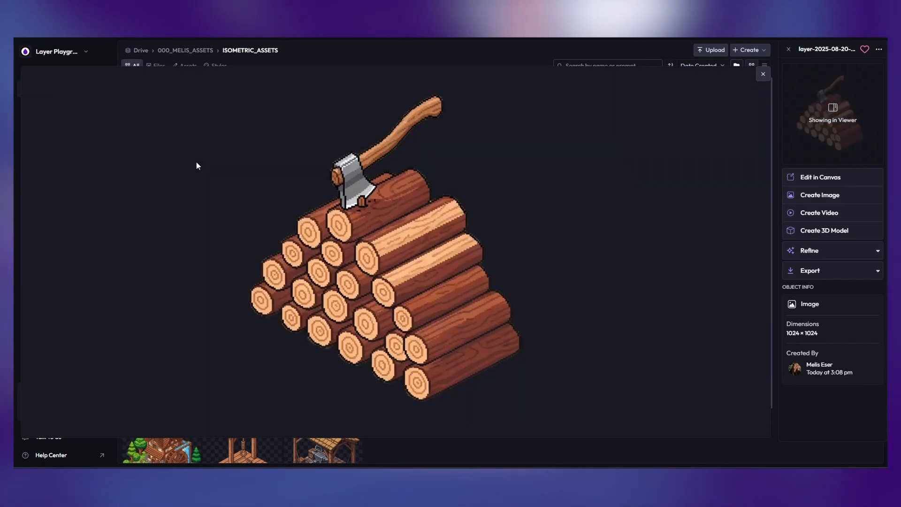
Step: Preview the next ISOMETRIC_ASSETS image full-size, reaching the blacksmith forge, and close the viewer
{"action": "left_click", "coordinate": [325, 450]}
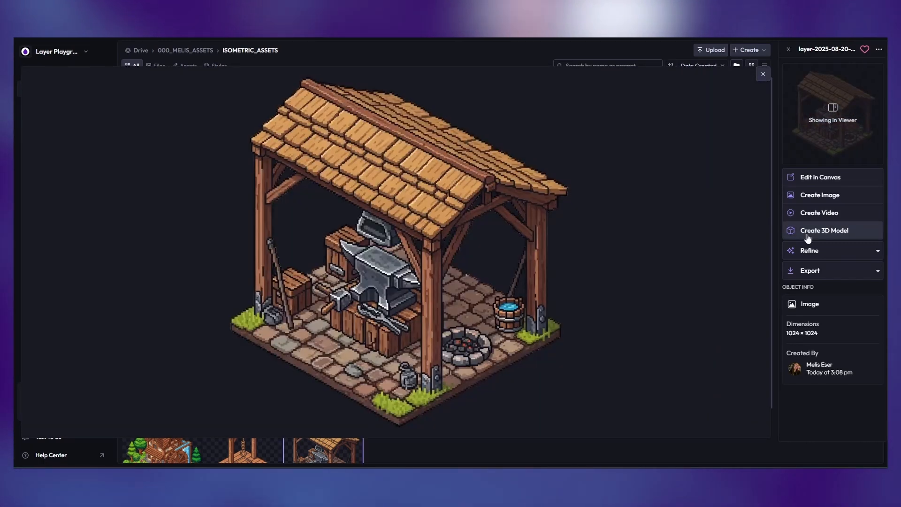
{"action": "left_click", "coordinate": [763, 73]}
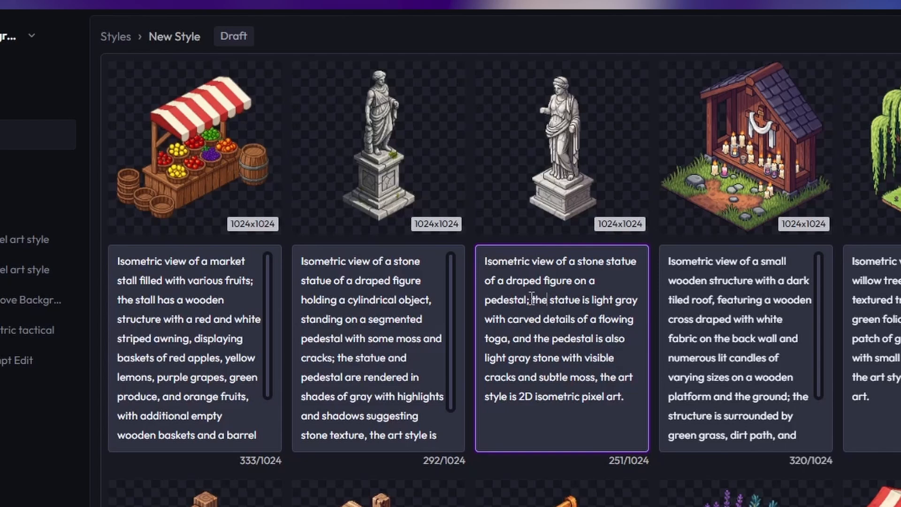
Step: Review the captioned images, describe the style LYR_ISOMETRIC_PIXEL_ASSETS, train it and load it for generation
{"action": "left_click_drag", "start_coordinate": [531, 299], "coordinate": [622, 396]}
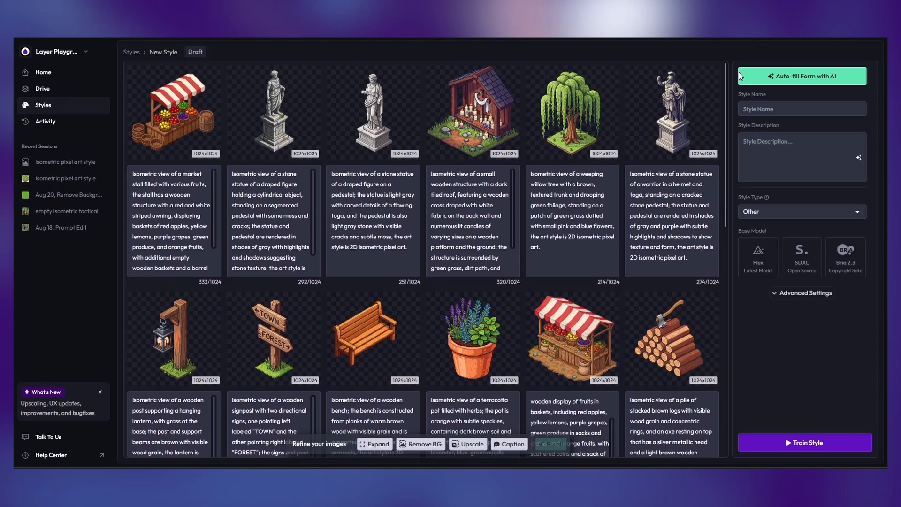
{"action": "scroll", "scroll_direction": "down", "scroll_amount": 3}
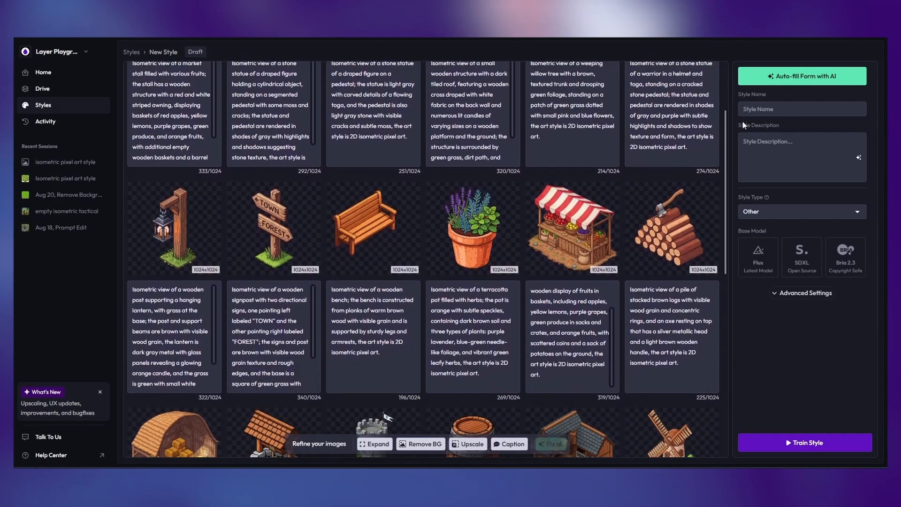
{"action": "scroll", "scroll_direction": "down", "scroll_amount": 3}
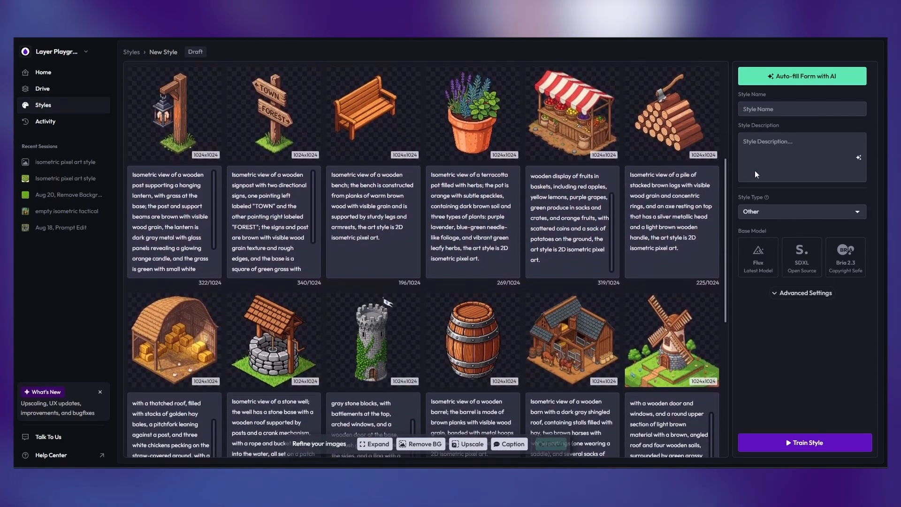
{"action": "left_click", "coordinate": [805, 293]}
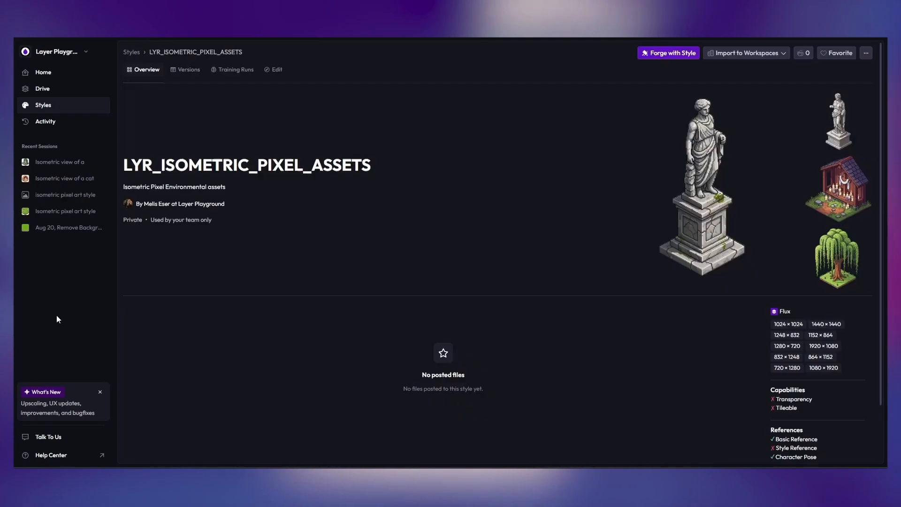
{"action": "left_click", "coordinate": [668, 53]}
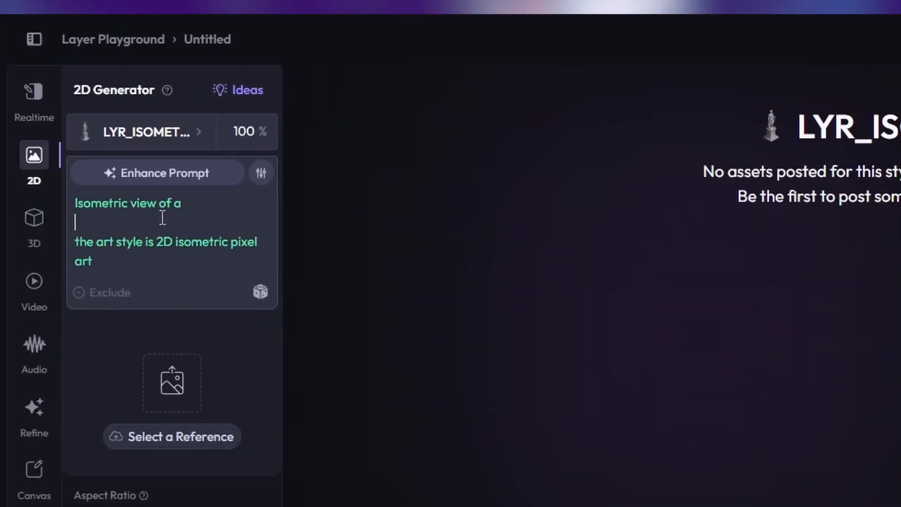
Step: Enter 'gravestone with vines' as the prompt inside the style's template lines
{"action": "type", "text": "gravestone with"}
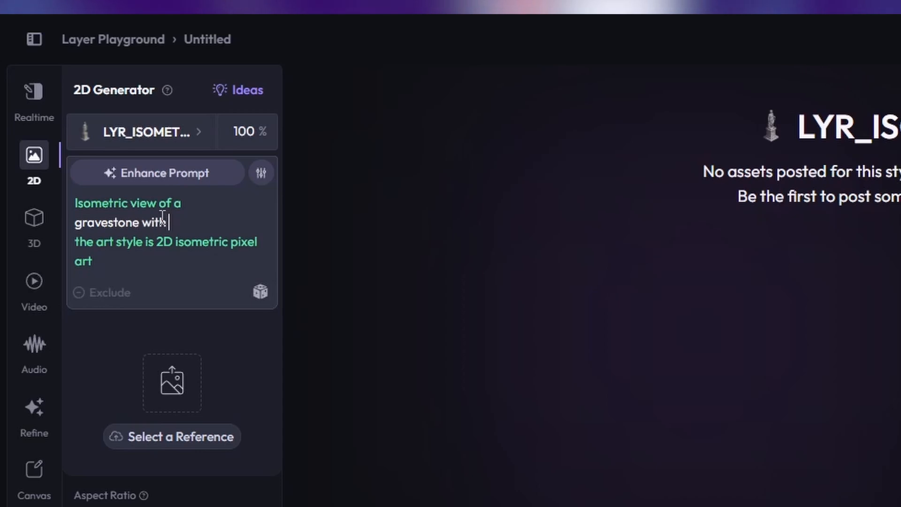
{"action": "type", "text": "vines"}
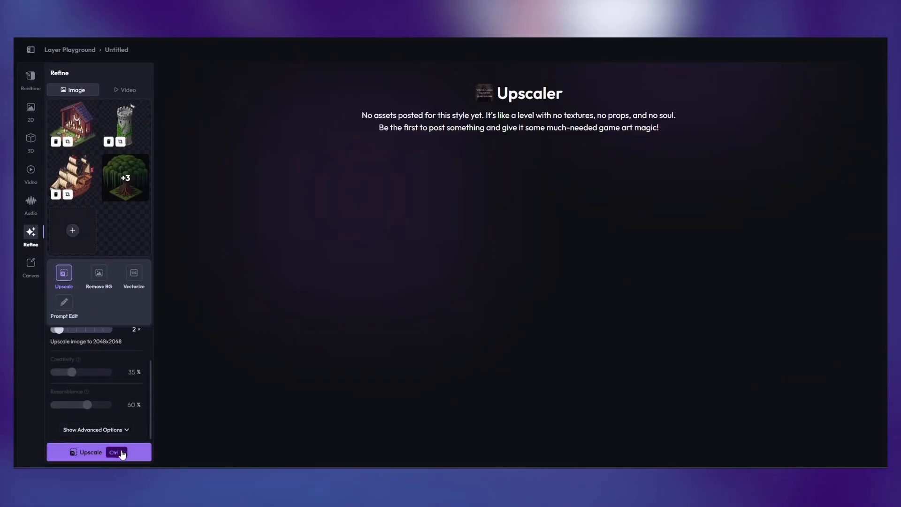
Step: Run the 2x upscale to 2048x2048 with Creativity 35% and Resemblance 60%
{"action": "left_click", "coordinate": [99, 452]}
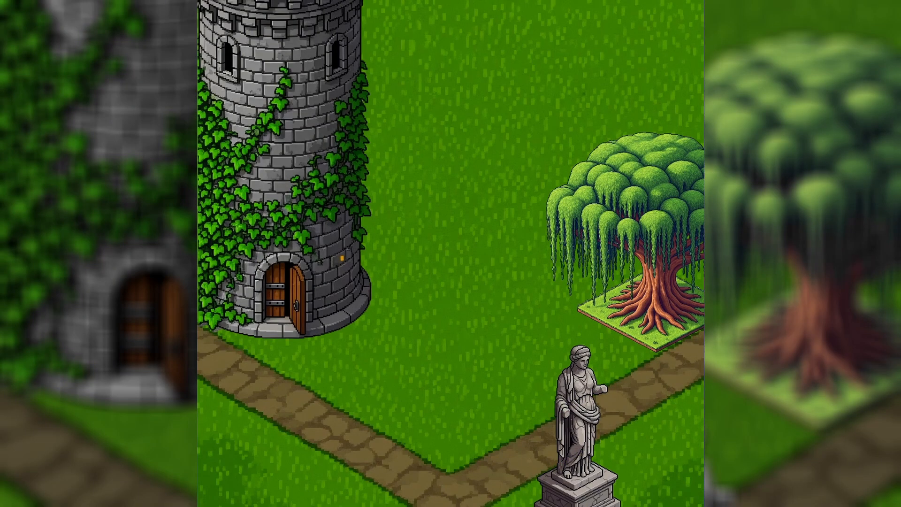